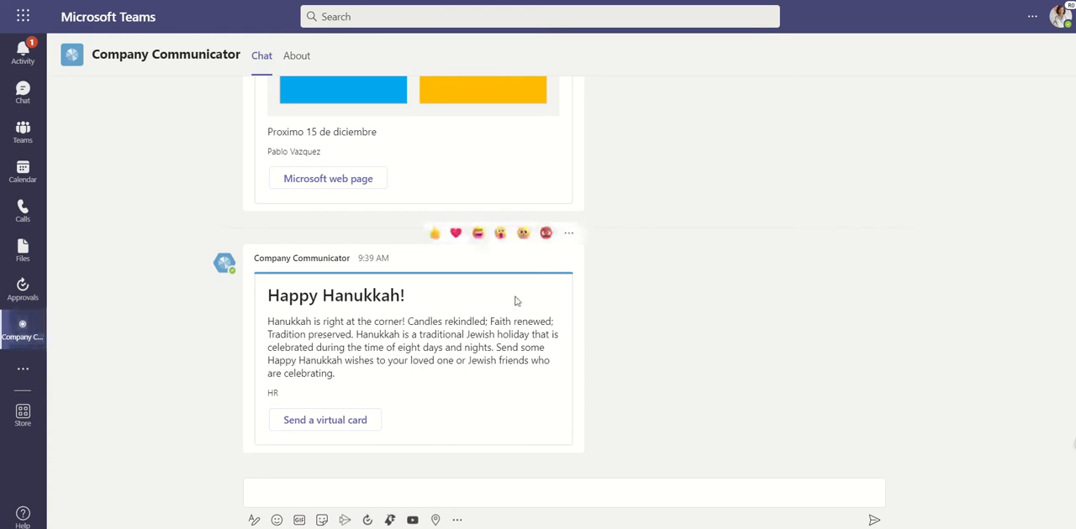
mouse_move(723, 356)
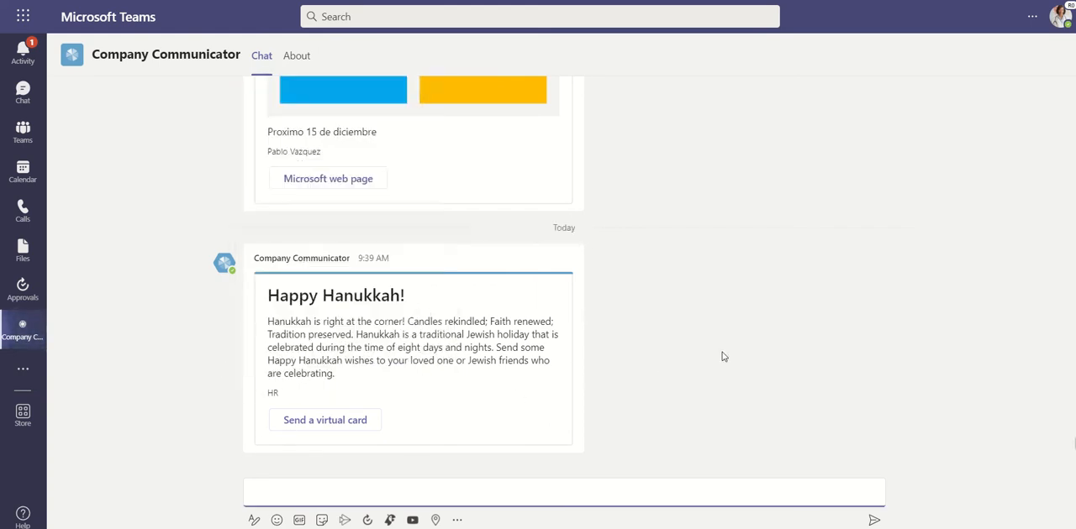
mouse_move(885, 383)
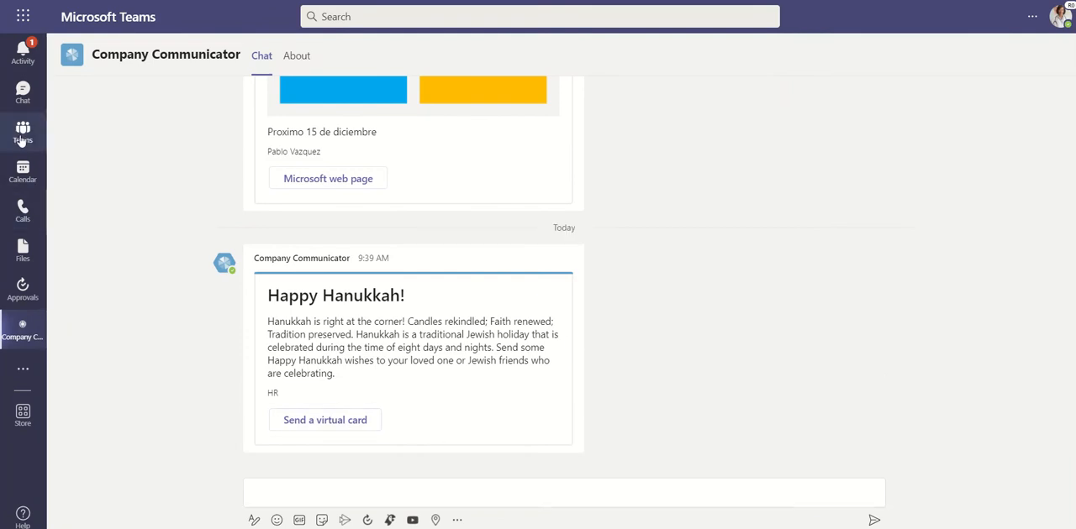
- Go to the Teams area to reach the Company Communicator authoring tab in Incident Response Team > General
left_click(23, 131)
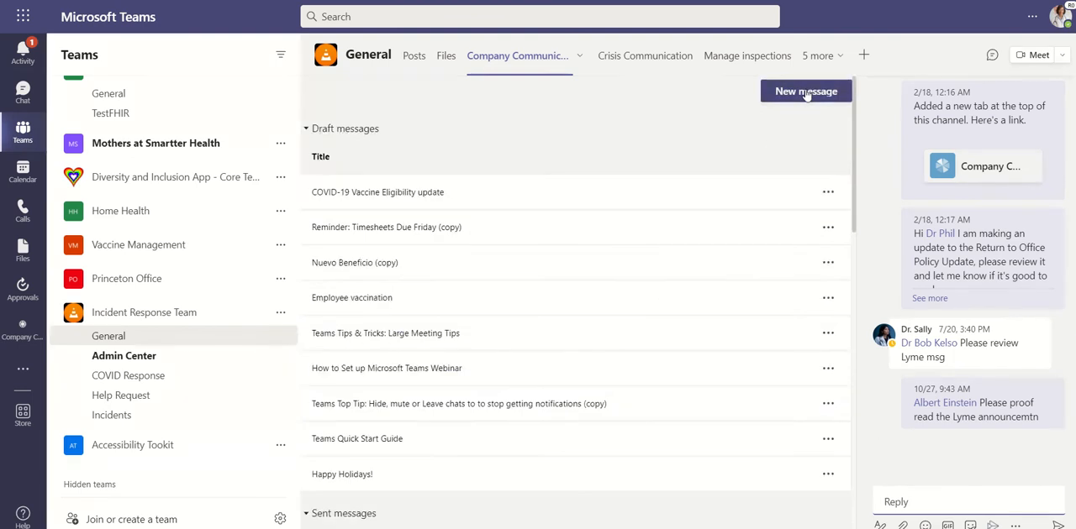
- Start a new message titled 'Happy Holidays from your leadership Team!' with the Sincerest Thanks image URL
left_click(805, 91)
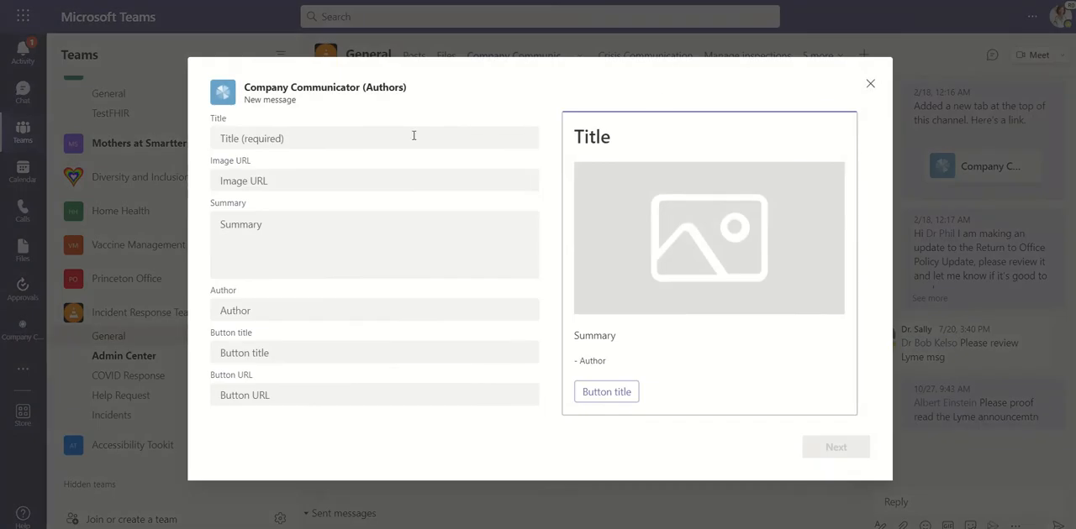
left_click(835, 447)
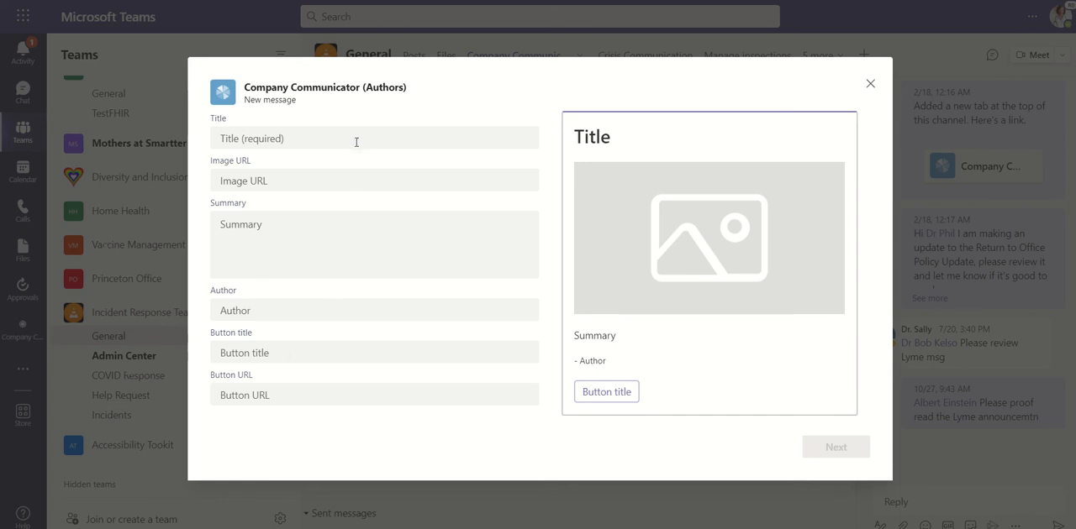
type("Happy Holidays from yo")
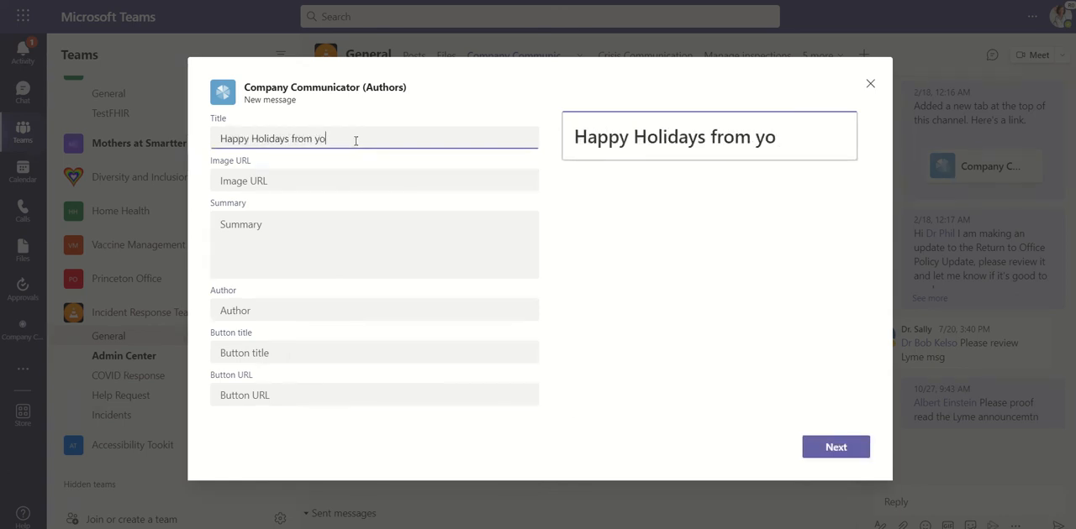
type("ur leadership Team")
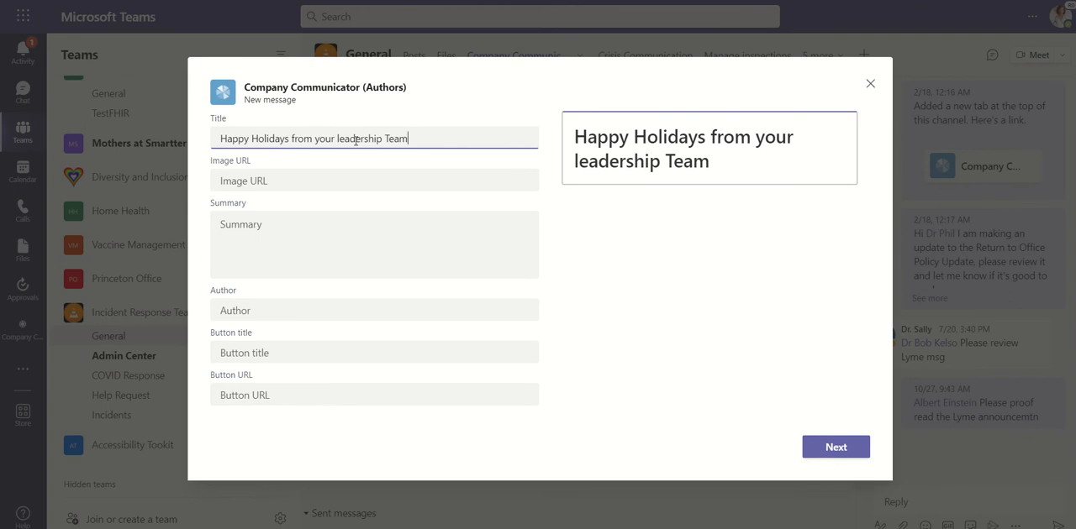
type("!")
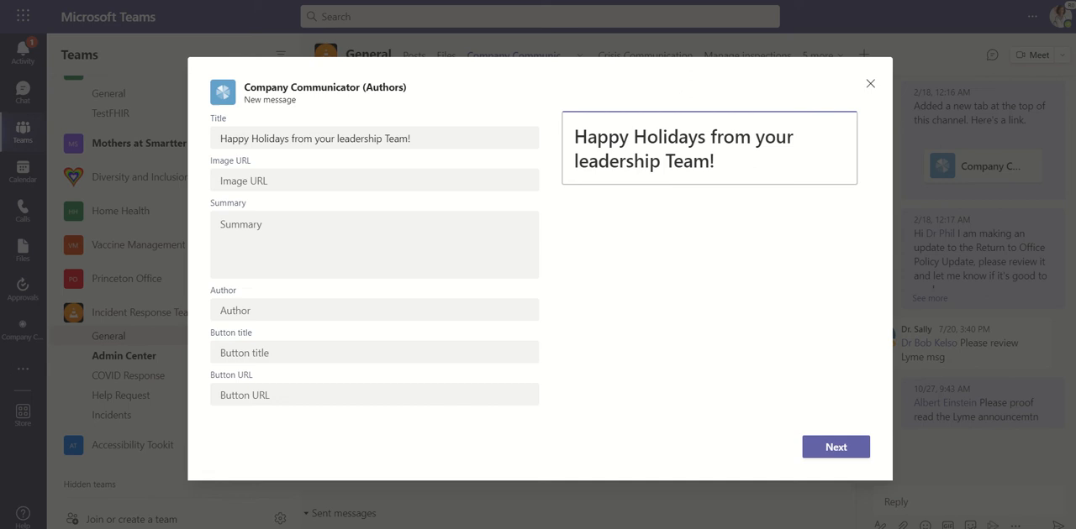
type("https://...srcWidth=&srcHeight=&width=1860&height=839&action=Access")
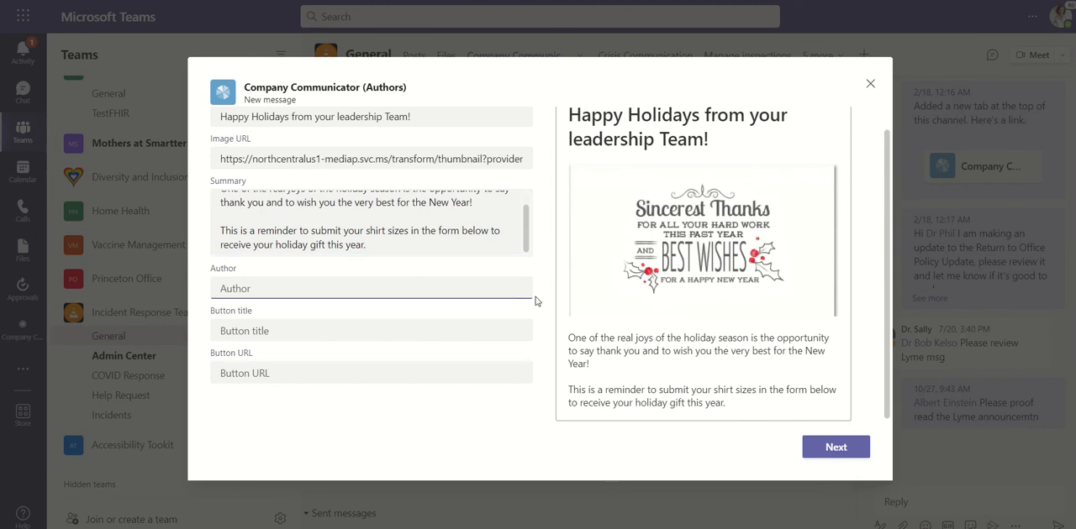
- Set the author to Leadership Team and add a 'Holiday Gift Form' button with its URL
type("Leadership T")
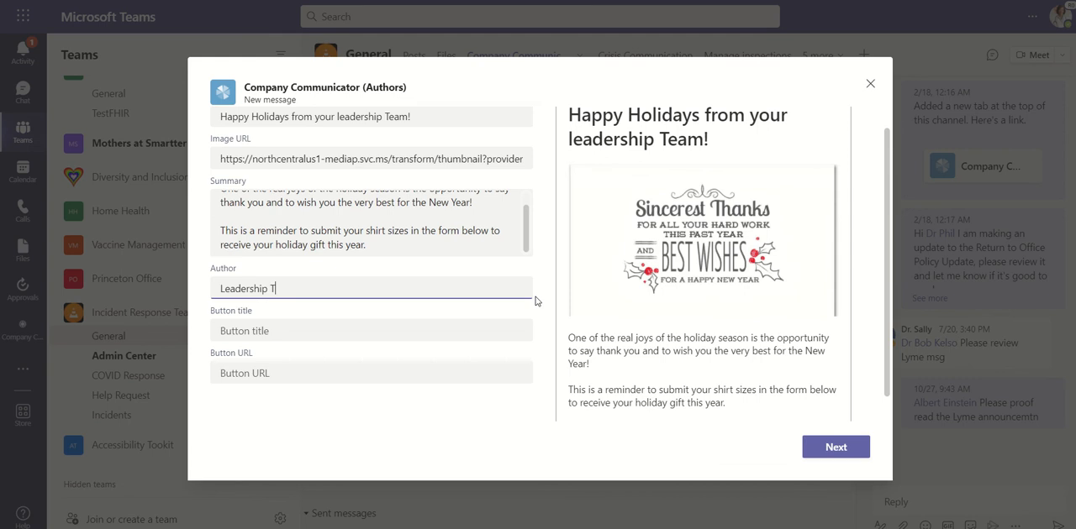
left_click(370, 329)
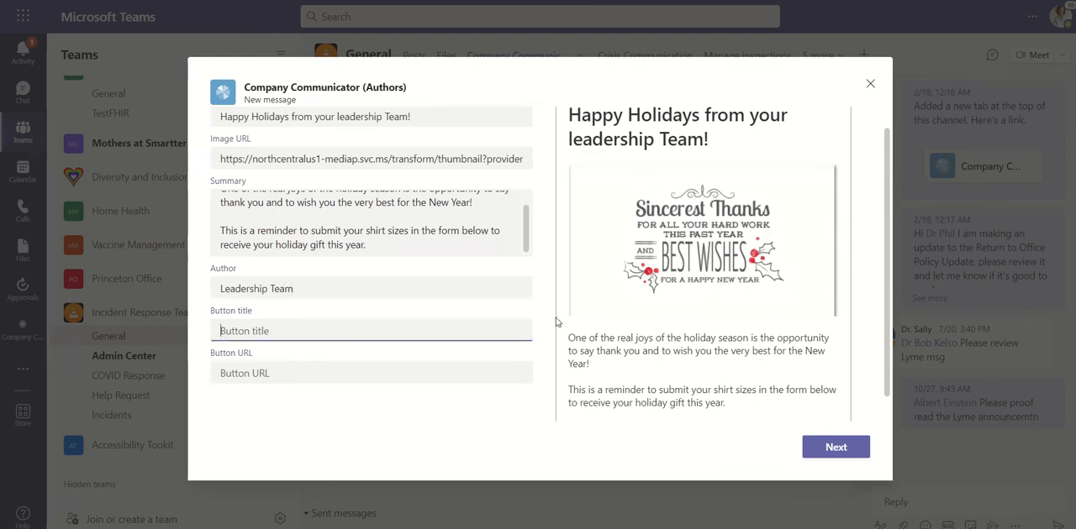
type("Hoi")
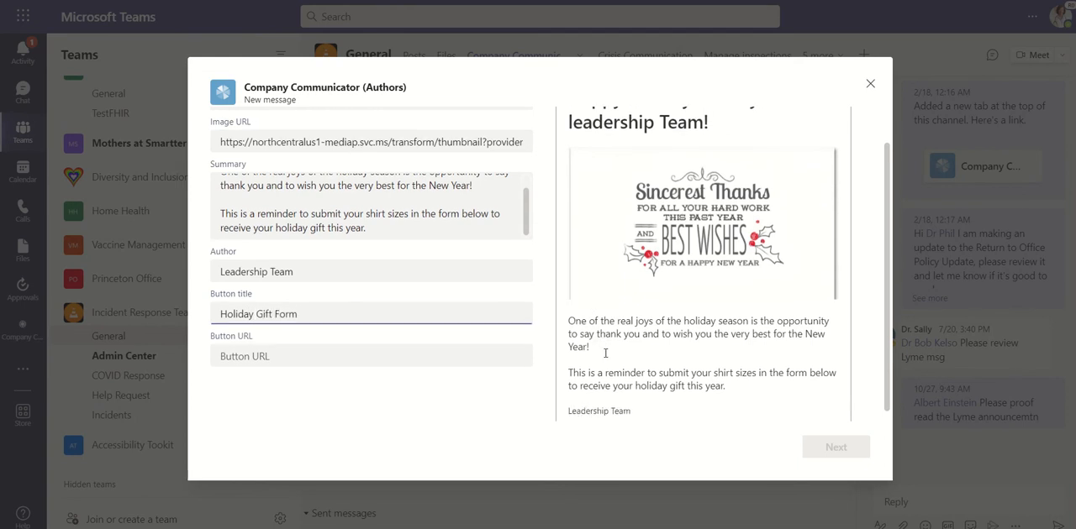
type("https://www.microsoft.com")
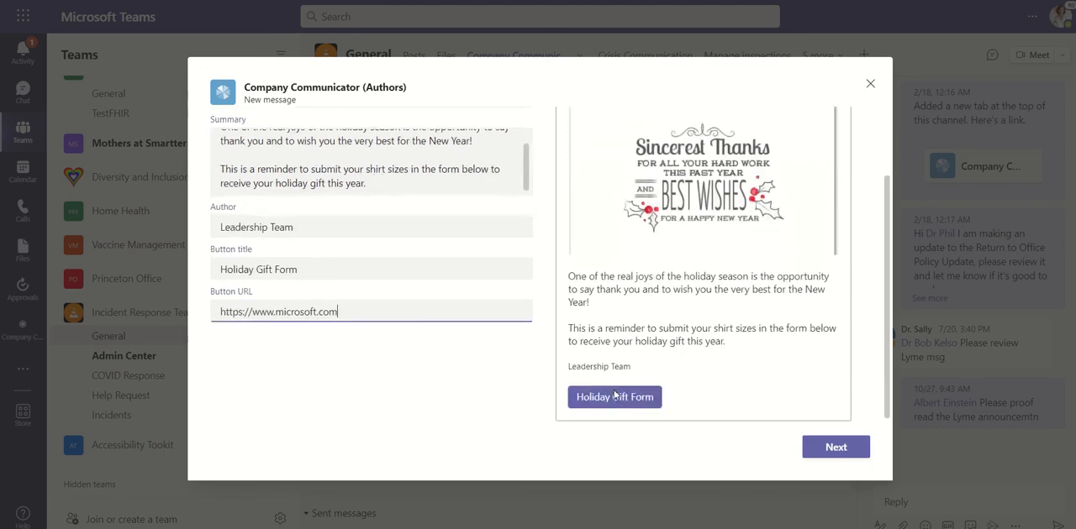
- Choose 'Send in chat to everyone' as the audience and save the card as a draft
left_click(835, 447)
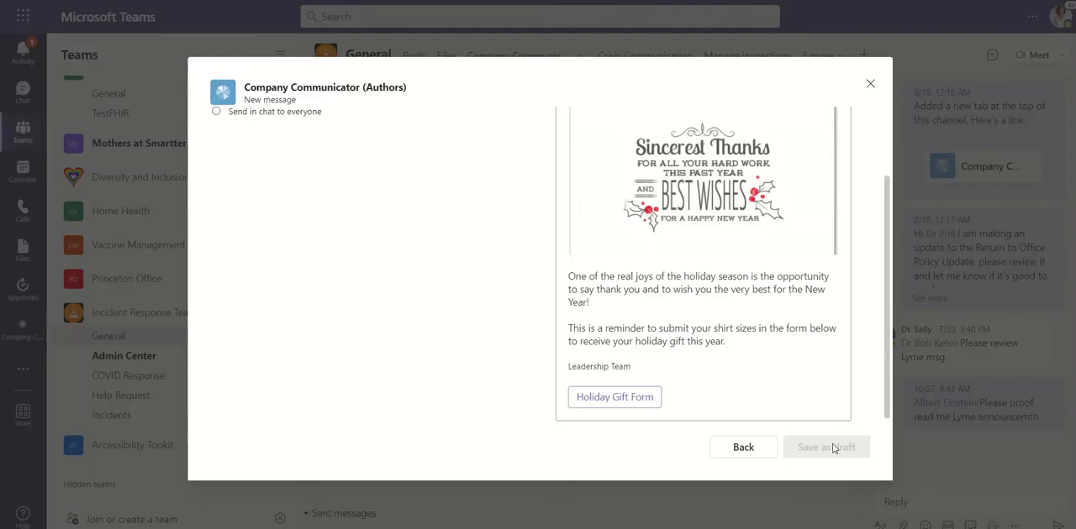
left_click(215, 144)
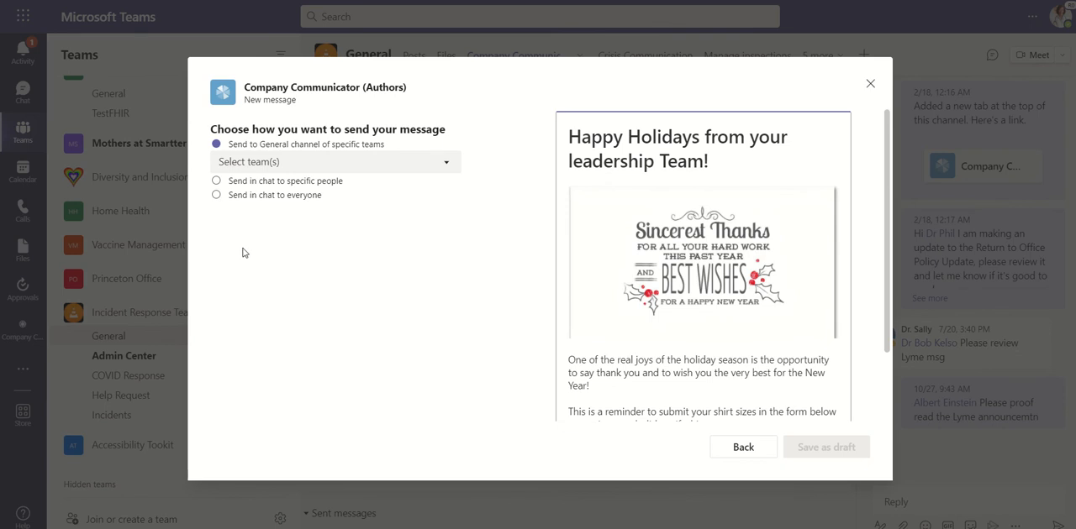
left_click(215, 171)
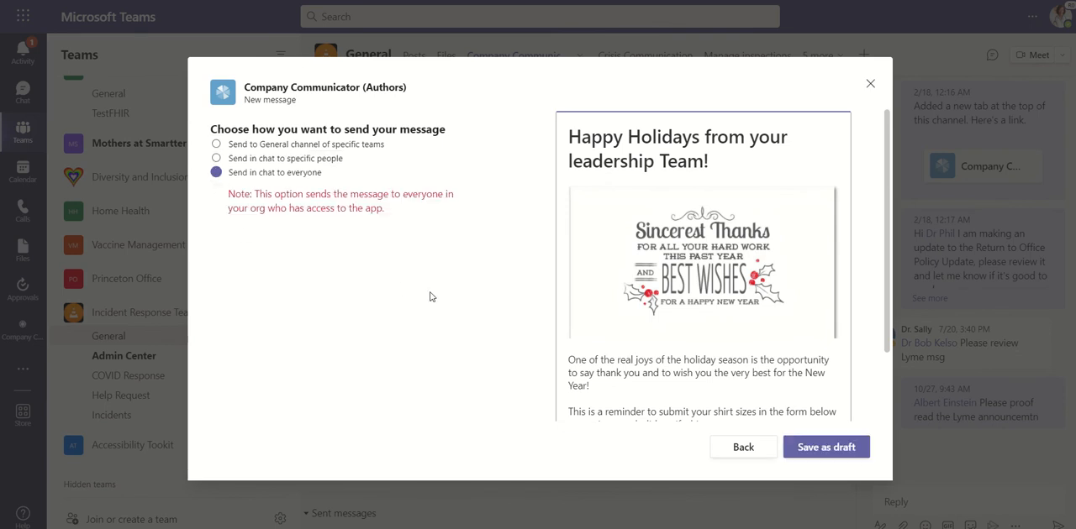
left_click(826, 447)
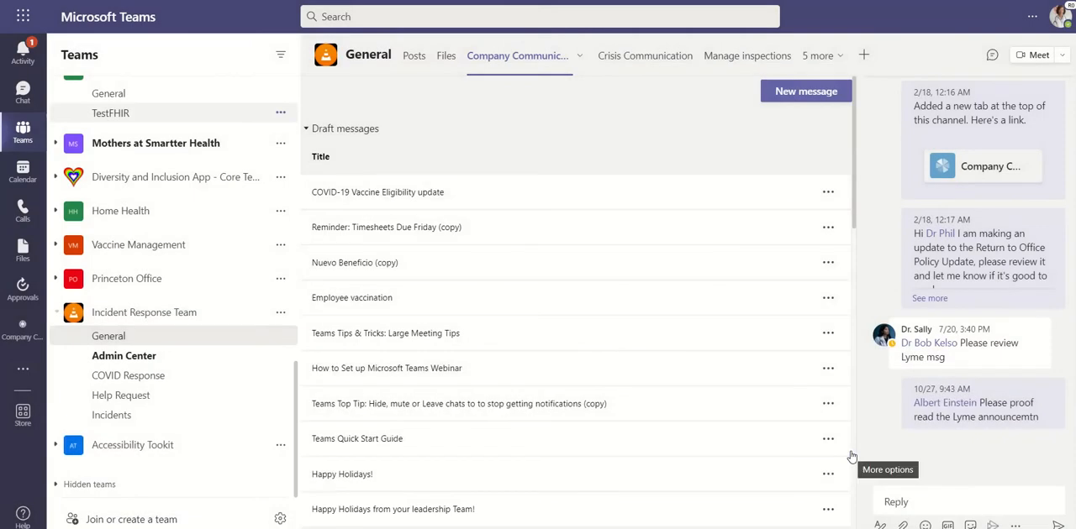
- Send the Happy Holidays draft to all users from its actions menu and return to the chat list
scroll("down", 3)
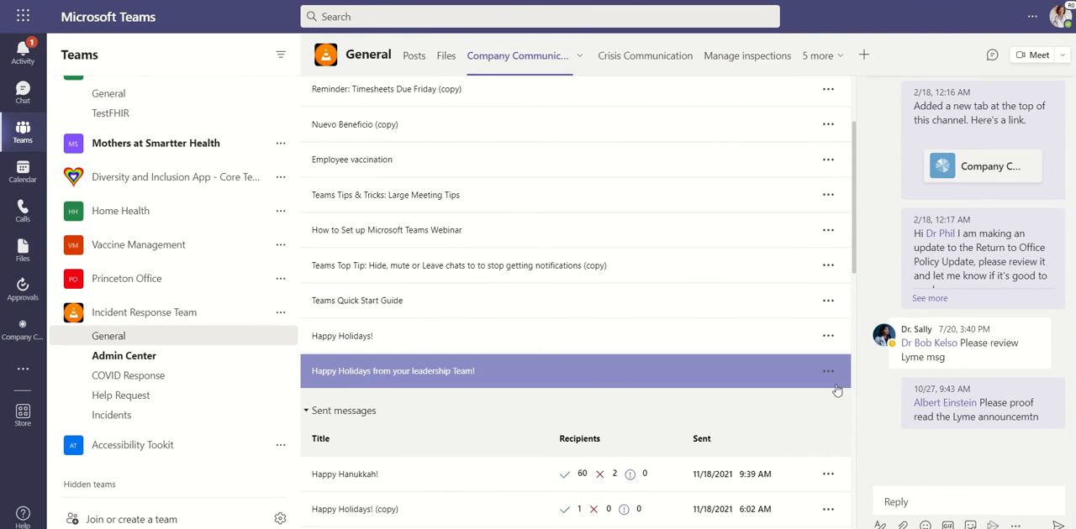
left_click(827, 370)
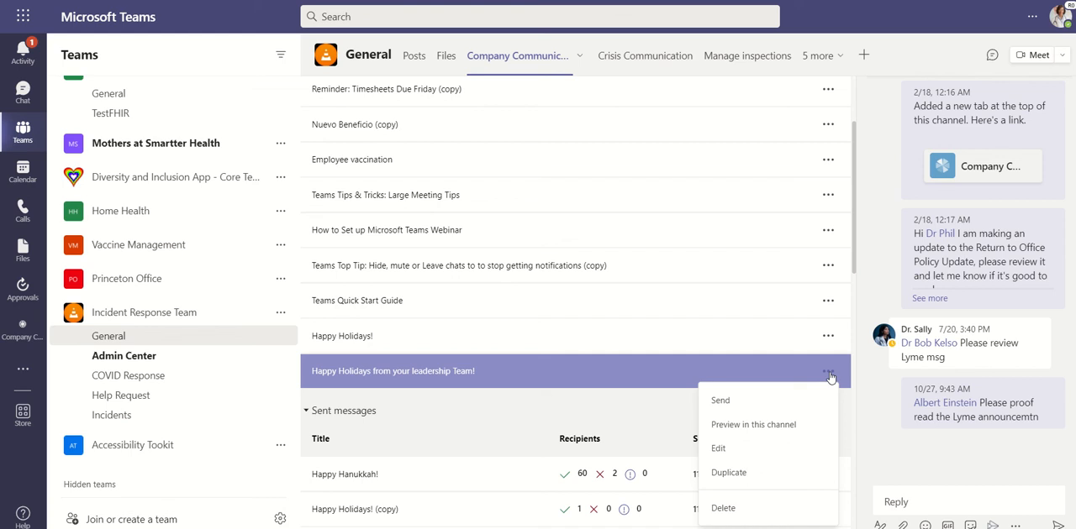
mouse_move(766, 424)
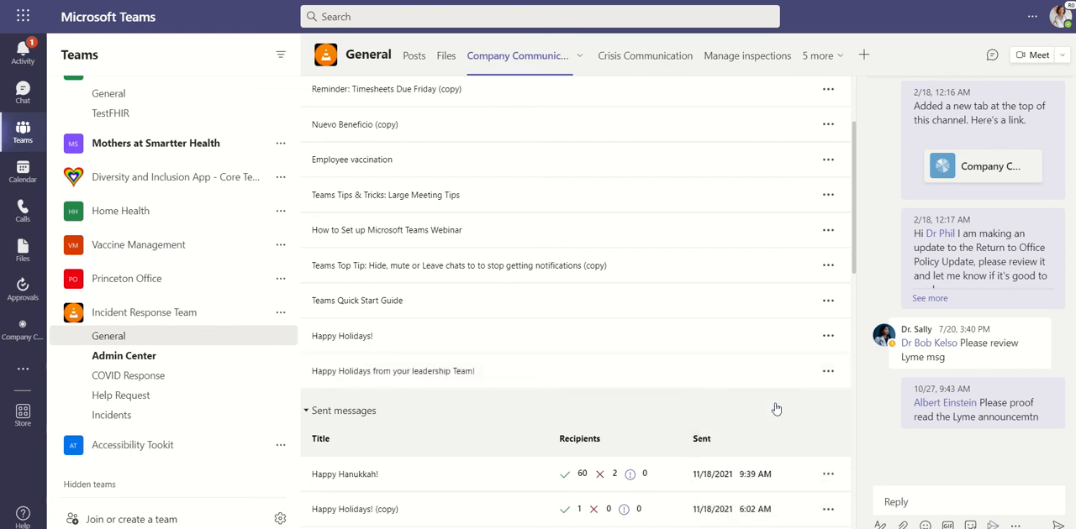
left_click(392, 370)
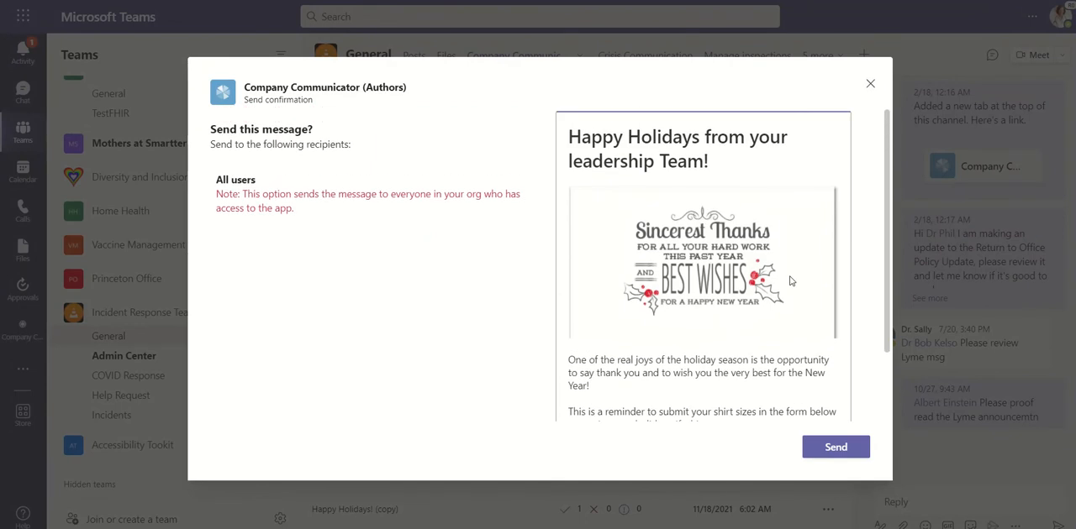
scroll("down", 3)
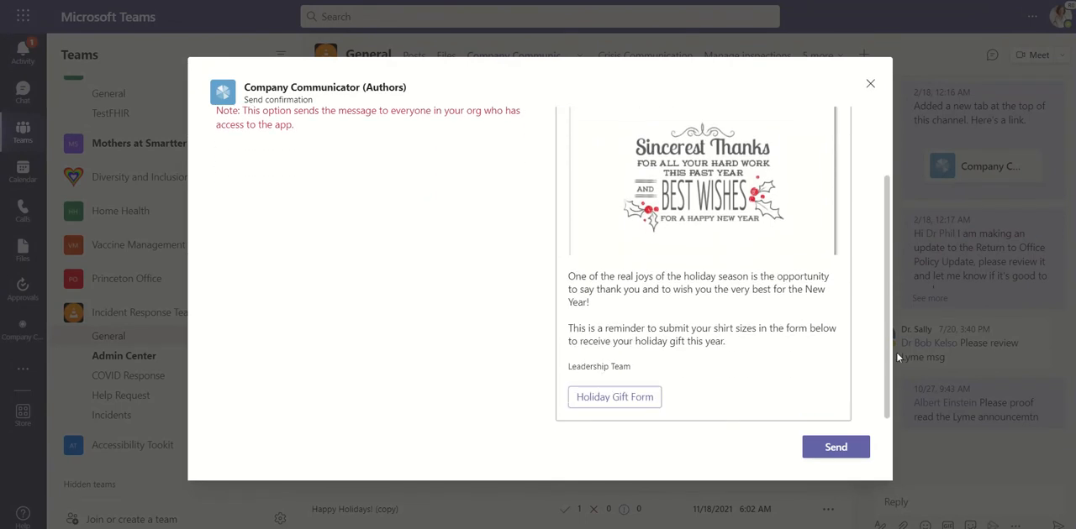
left_click(835, 447)
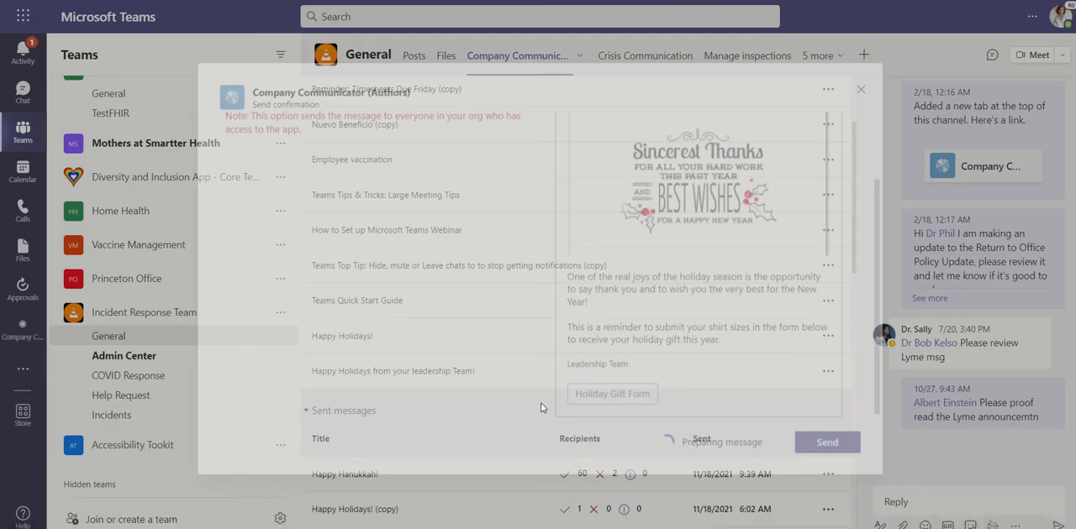
left_click(827, 442)
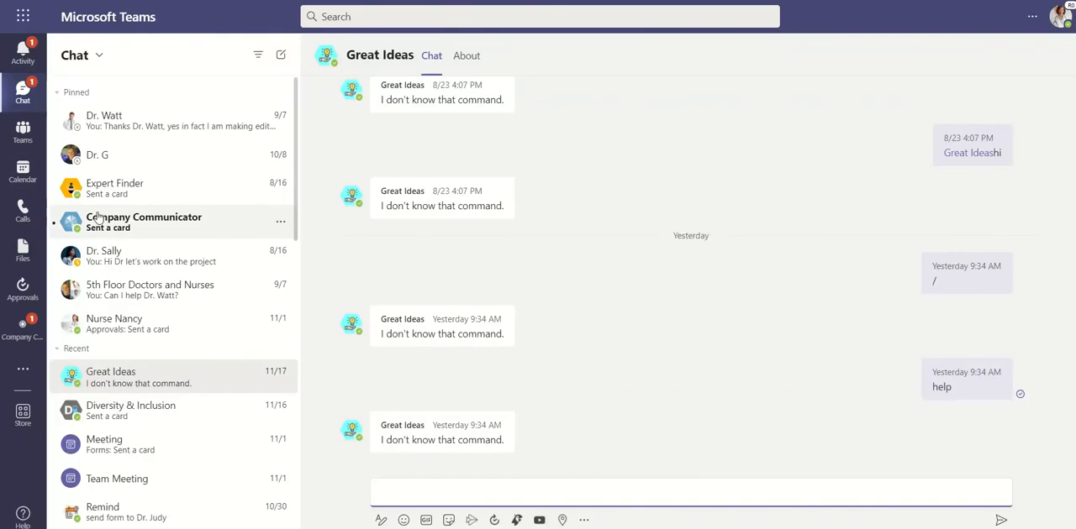
- View the received Happy Holidays card with Sincerest Thanks image and Holiday Gift Form button in the Company Communicator chat
left_click(143, 222)
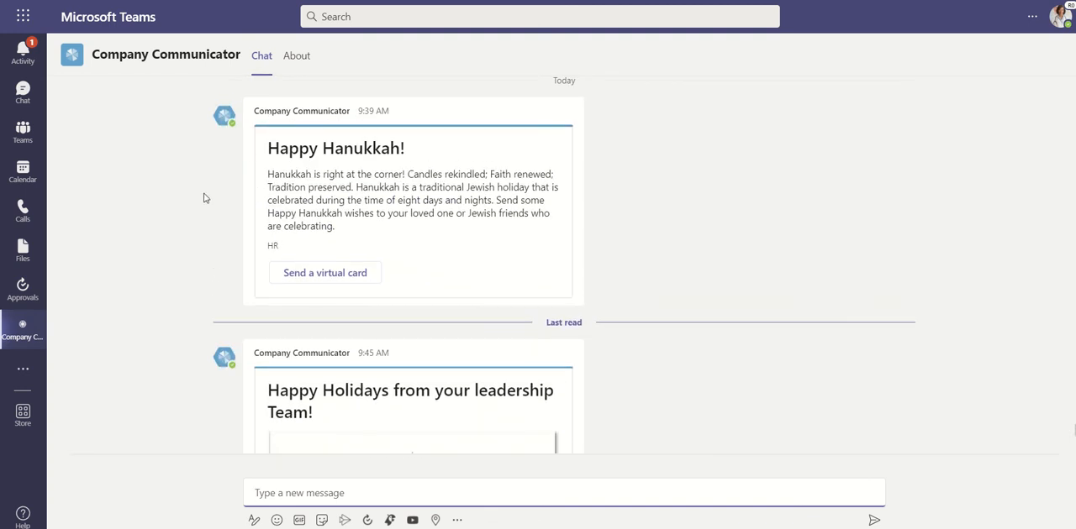
scroll("down", 3)
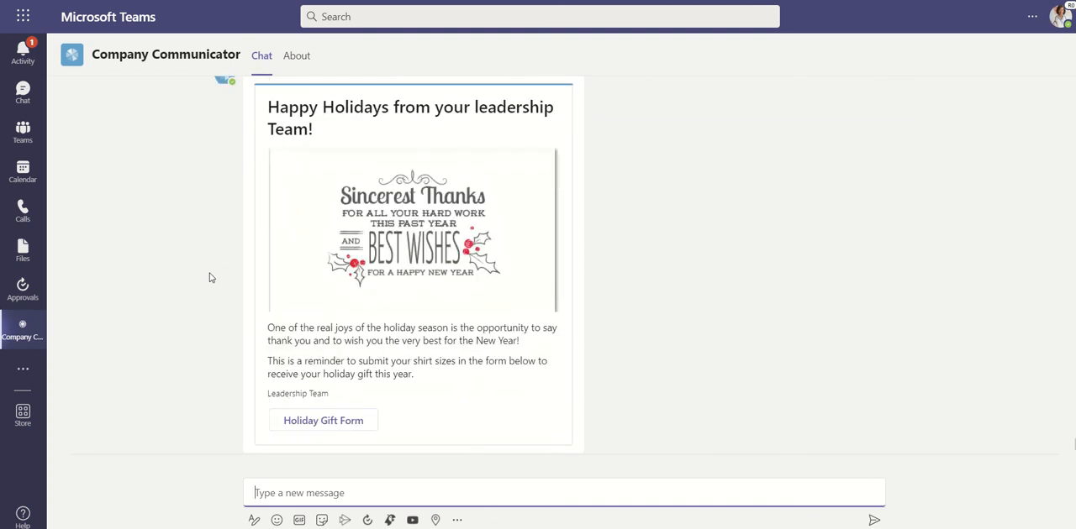
mouse_move(588, 278)
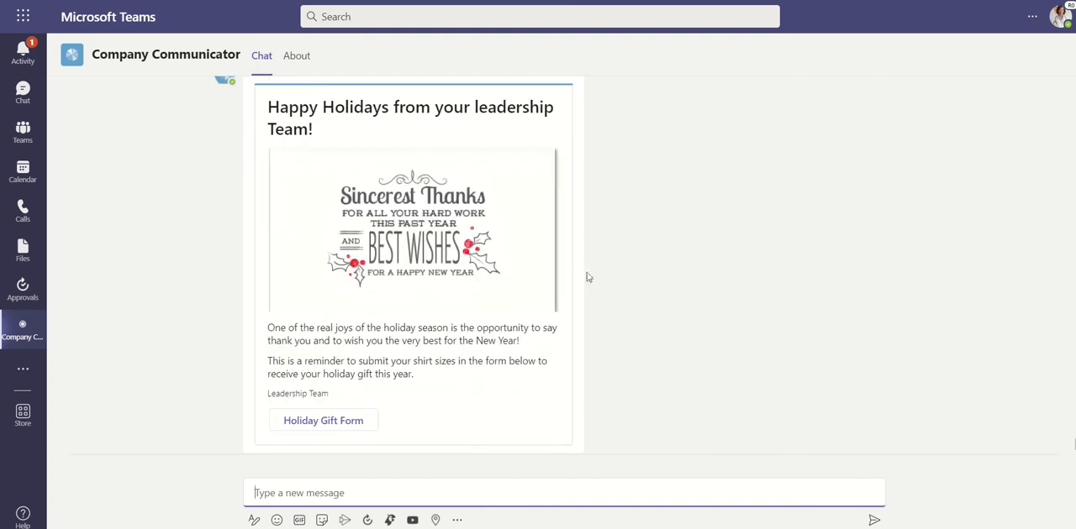
mouse_move(610, 289)
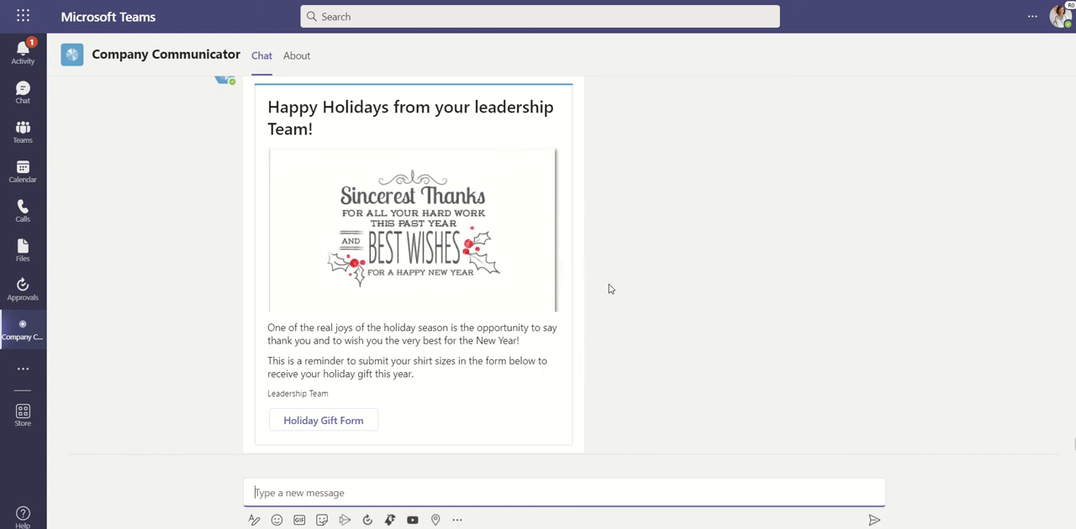